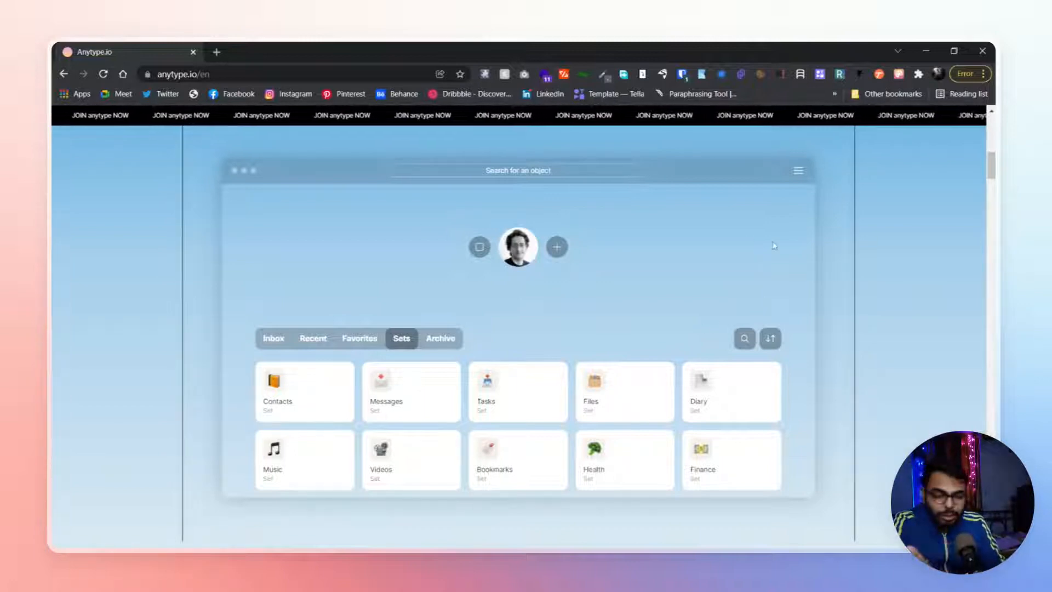
Step: Scroll past the app preview with the Sets collection to the 'it works like' section
{"action": "scroll", "scroll_direction": "down", "scroll_amount": 3}
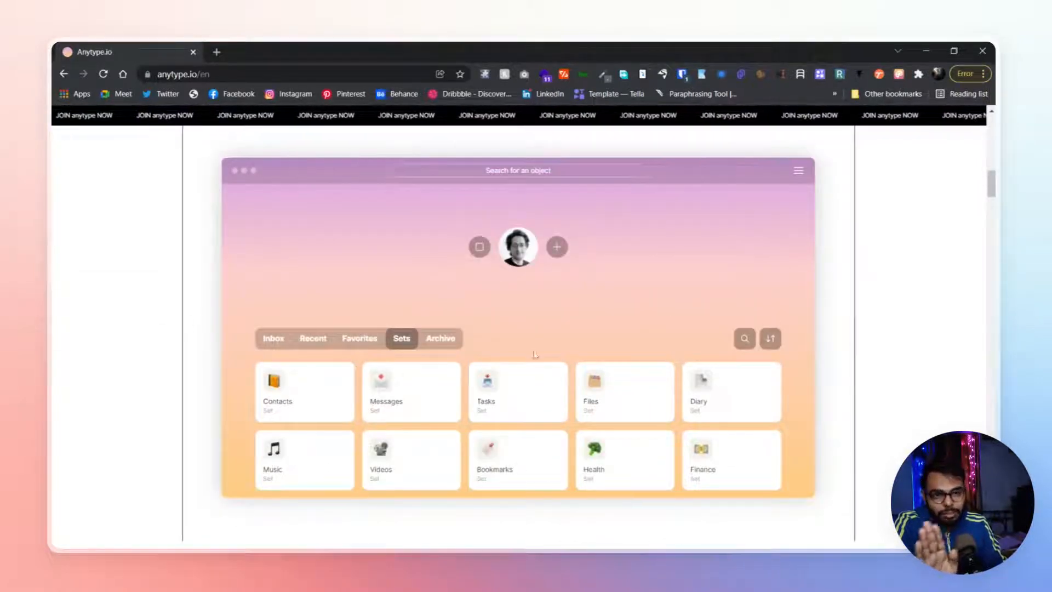
{"action": "scroll", "scroll_direction": "down", "scroll_amount": 3}
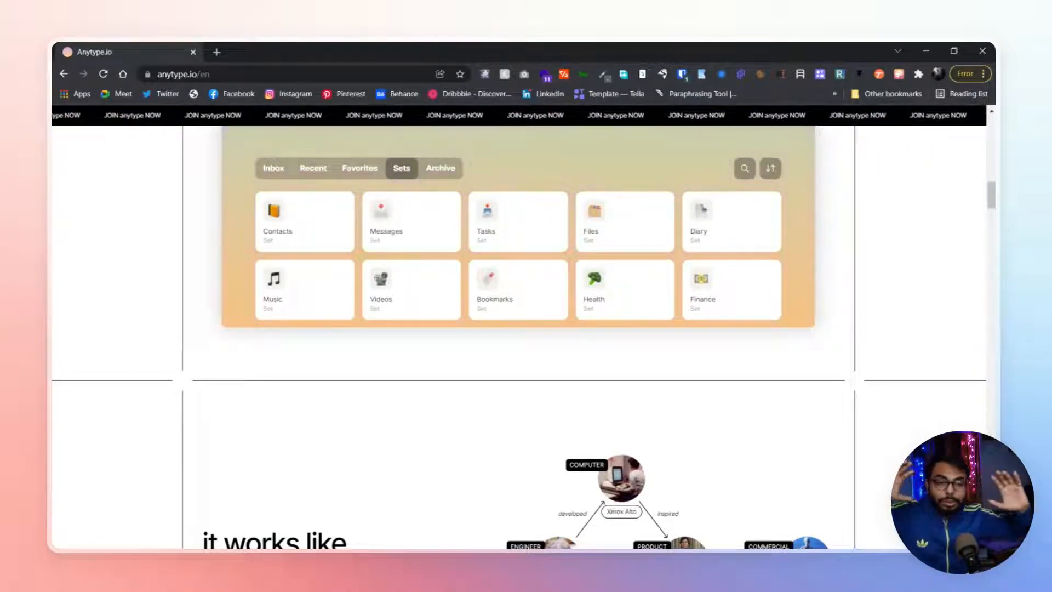
Step: Scroll past the connected-objects graph and 'play with objects' headline to the Contacts manager use case
{"action": "scroll", "scroll_direction": "down", "scroll_amount": 3}
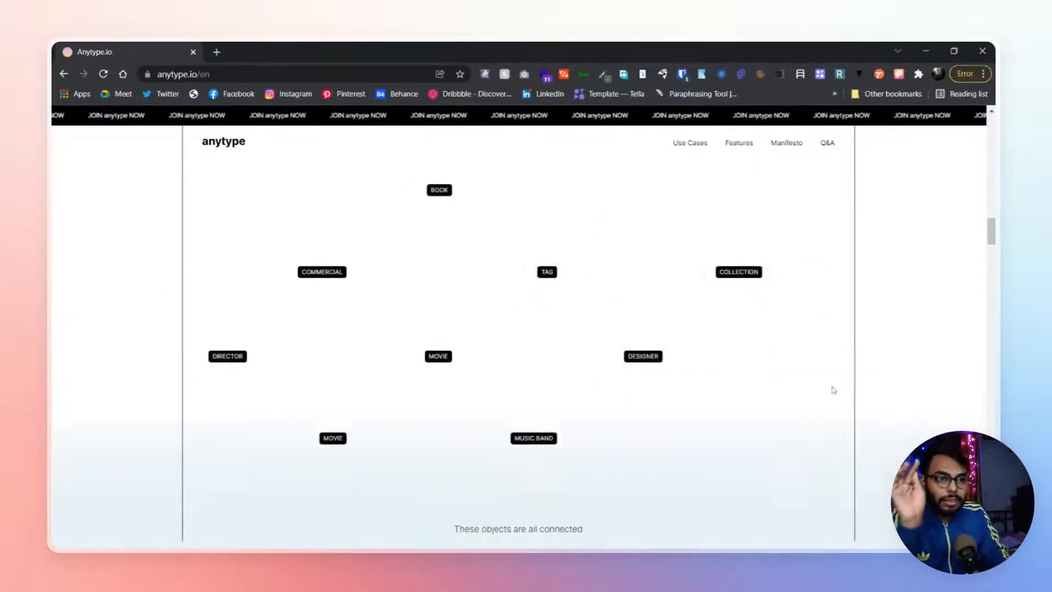
{"action": "scroll", "scroll_direction": "down", "scroll_amount": 3}
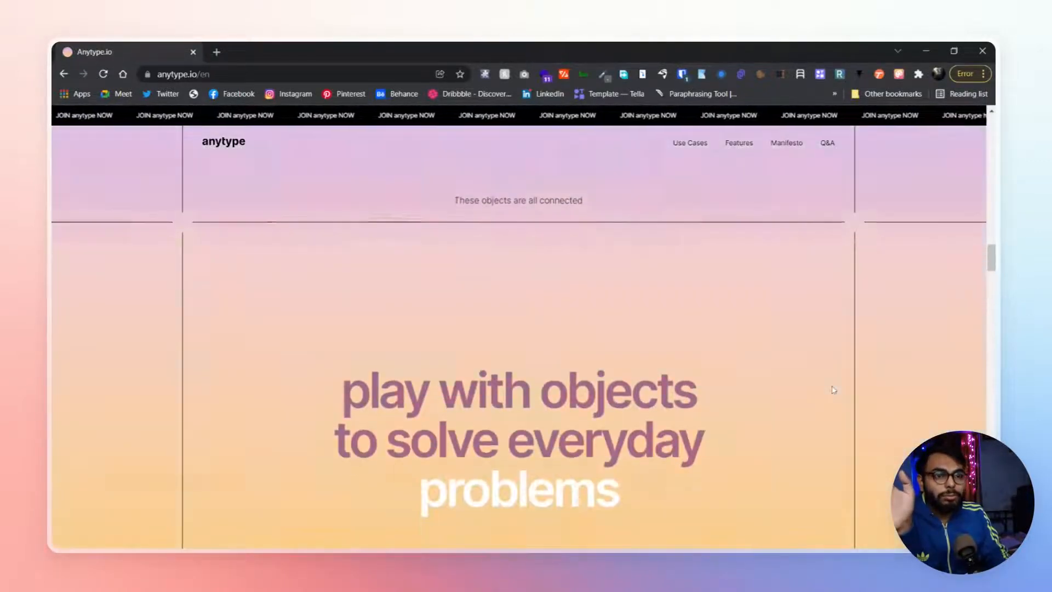
{"action": "scroll", "scroll_direction": "down", "scroll_amount": 3}
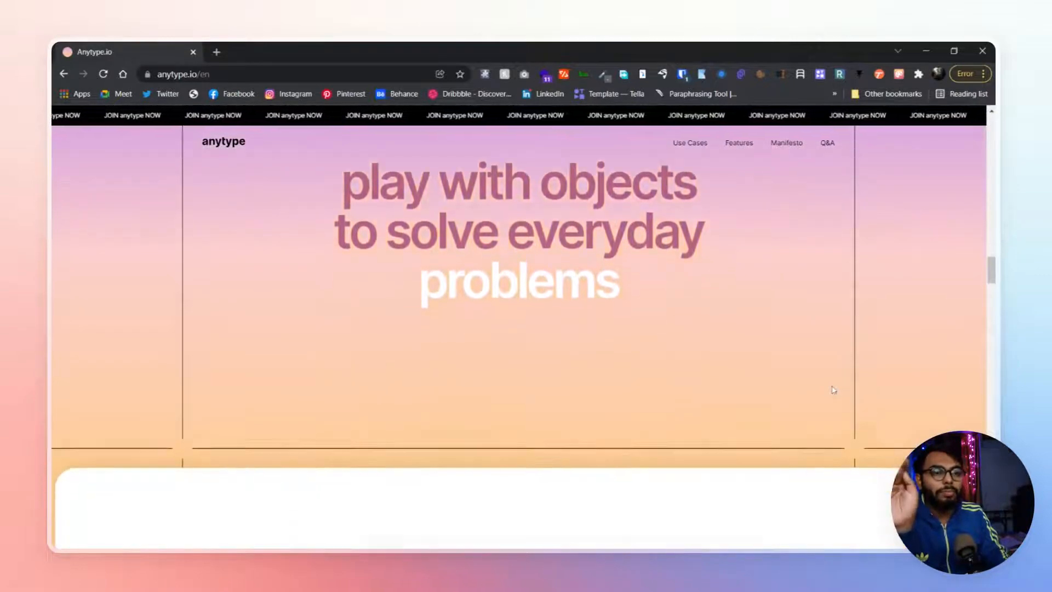
{"action": "scroll", "scroll_direction": "down", "scroll_amount": 3}
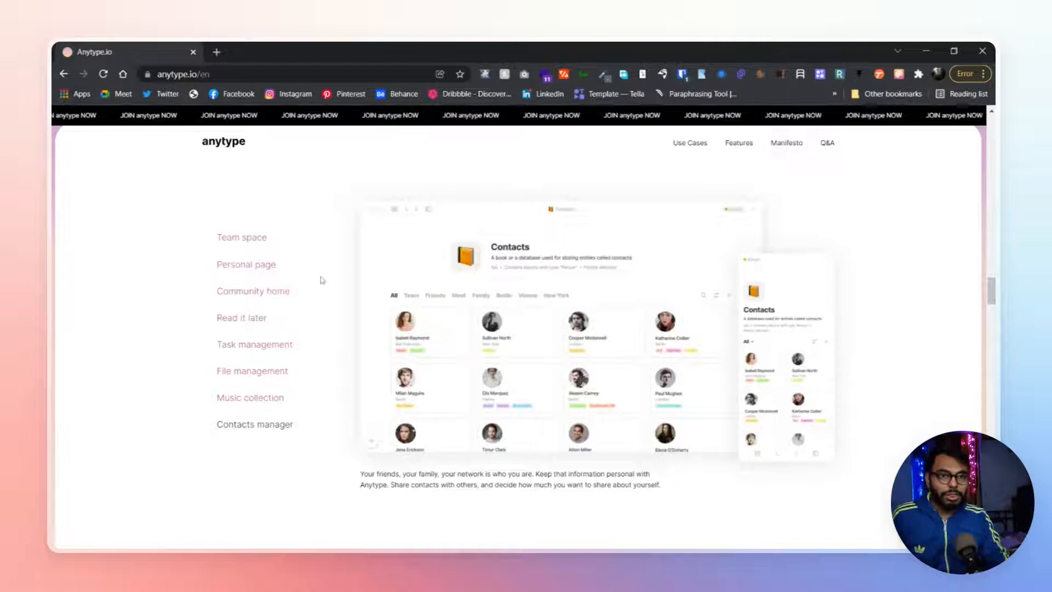
Step: View the Team space and Personal page use-case examples, switching between them
{"action": "left_click", "coordinate": [241, 237]}
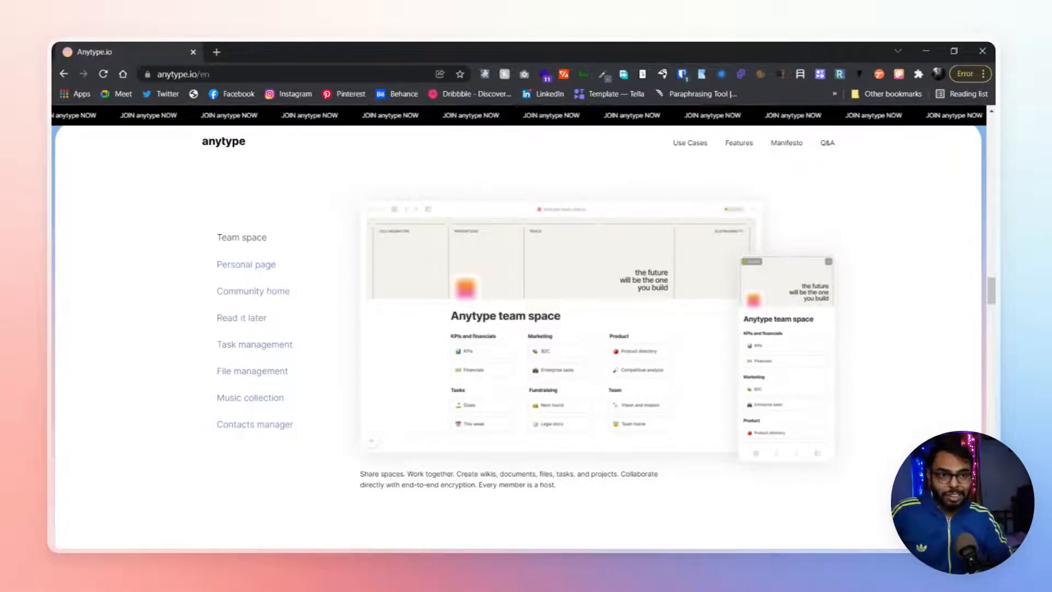
{"action": "left_click", "coordinate": [245, 264]}
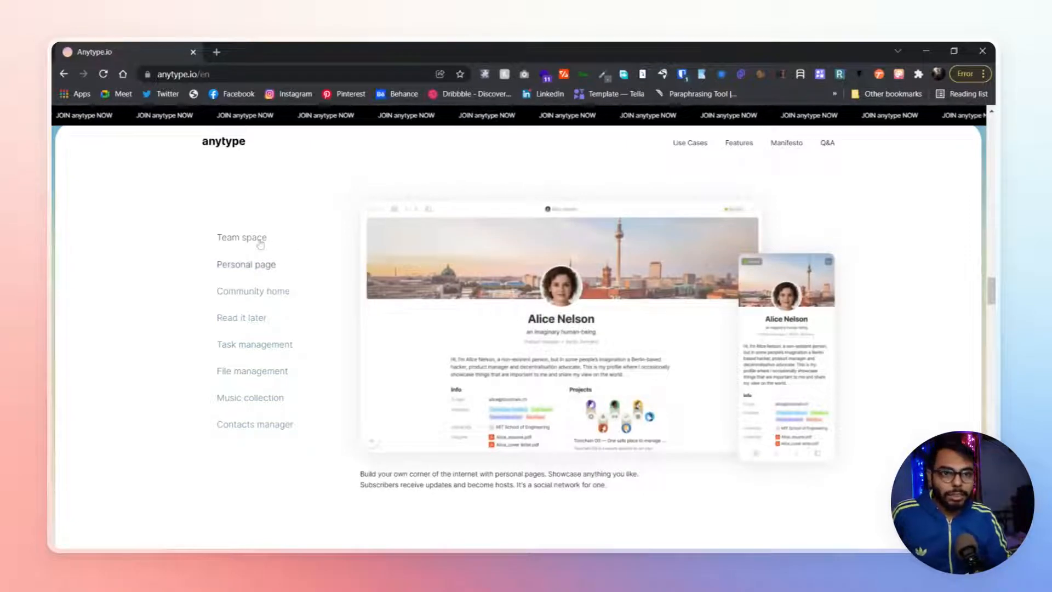
{"action": "left_click", "coordinate": [241, 236]}
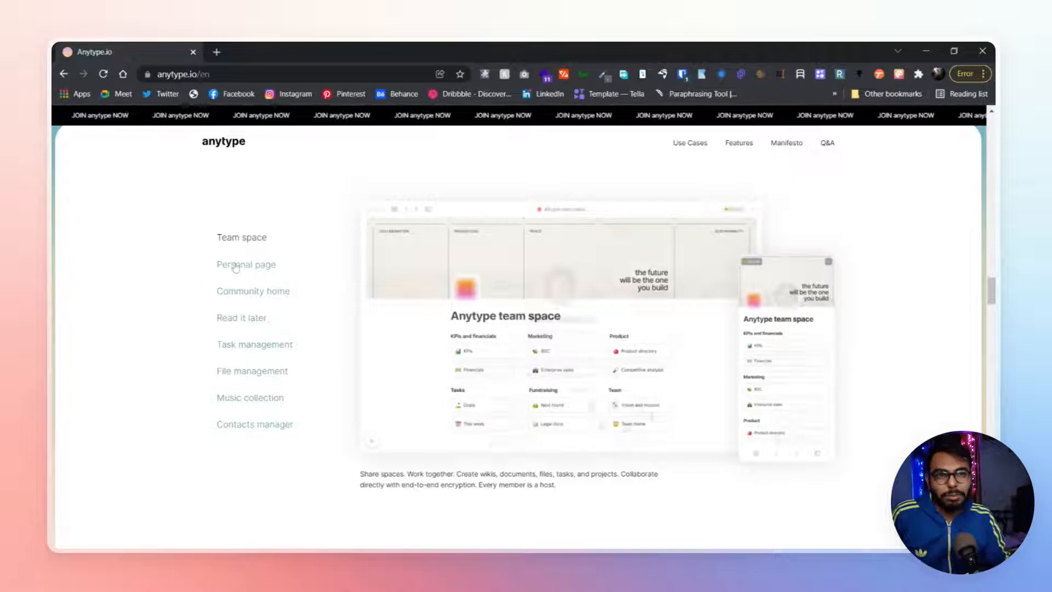
{"action": "left_click", "coordinate": [245, 264]}
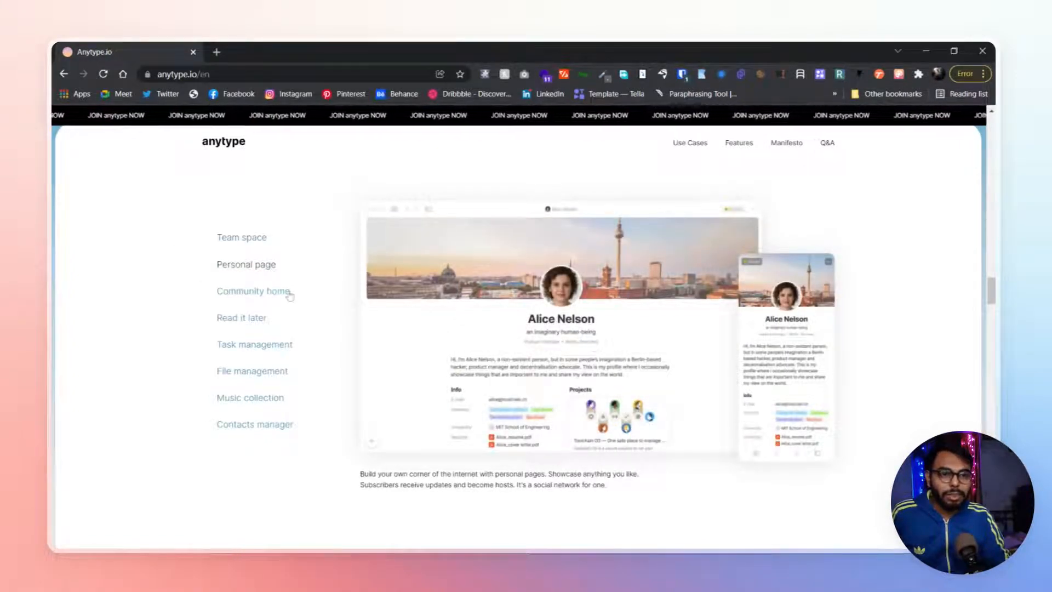
Step: View the Community home, Read it later, Task management and File management examples
{"action": "left_click", "coordinate": [254, 290]}
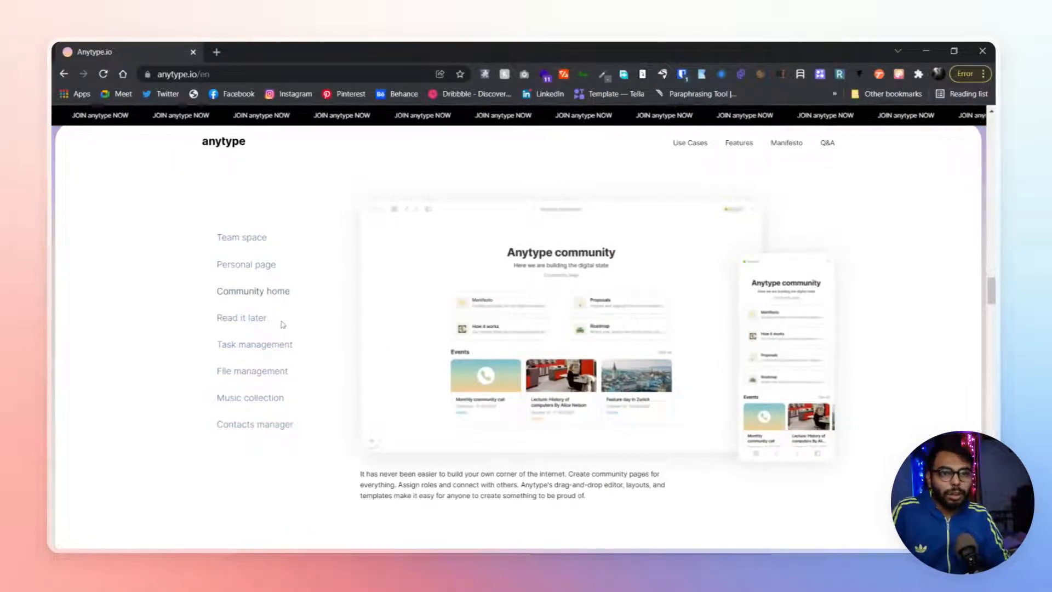
{"action": "left_click", "coordinate": [241, 318]}
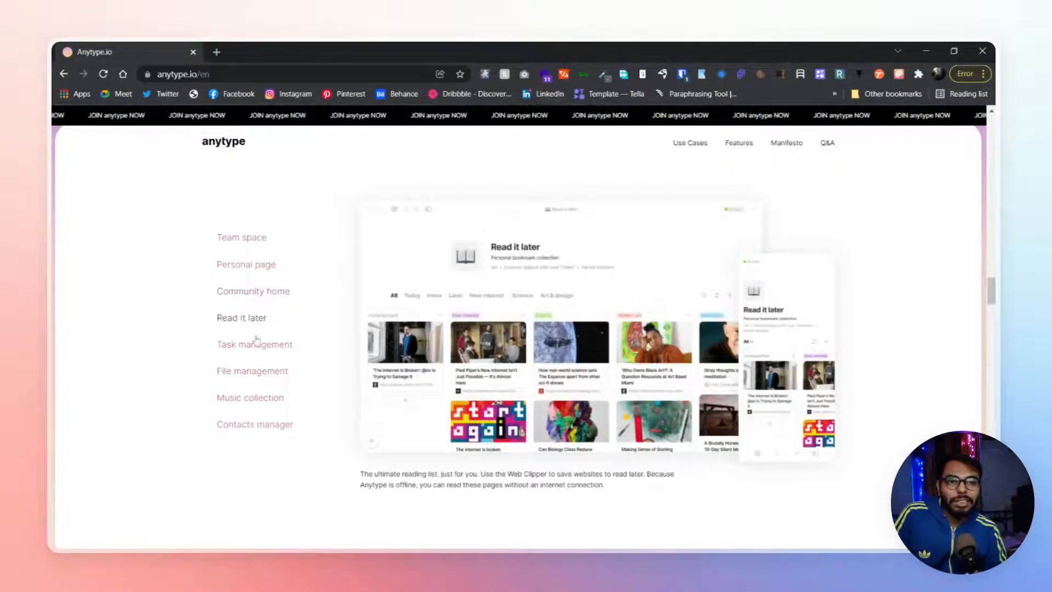
{"action": "left_click", "coordinate": [254, 344]}
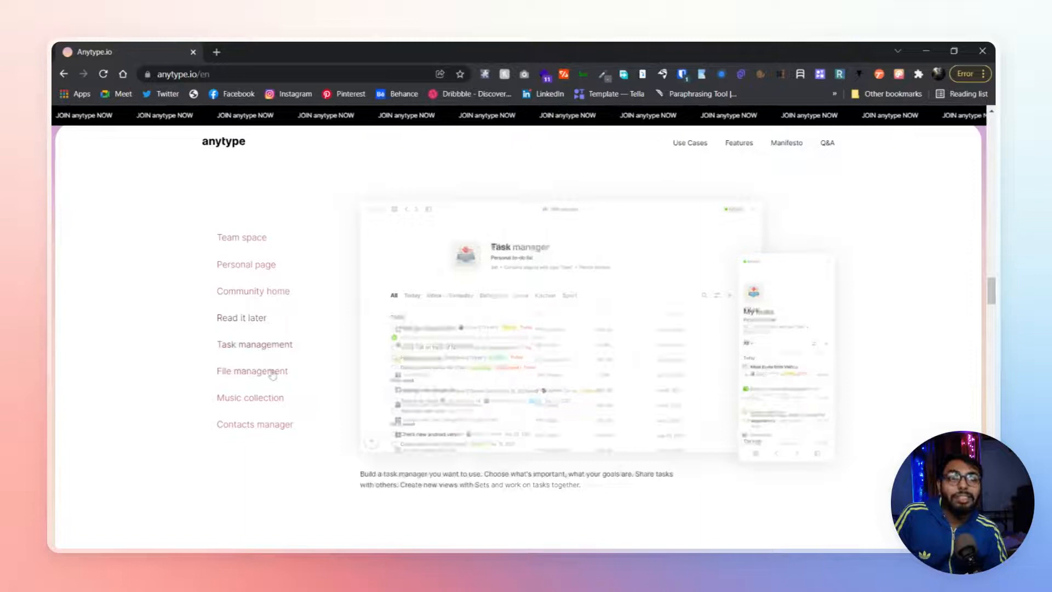
{"action": "left_click", "coordinate": [252, 371]}
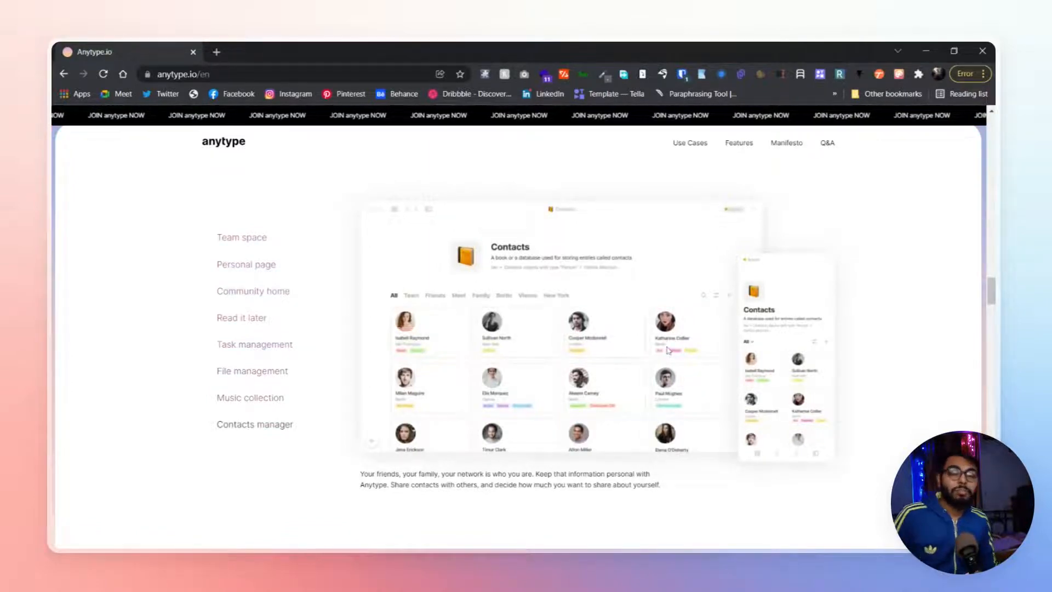
Step: Scroll past the use-case showcase toward the storage, encryption and offline feature panels
{"action": "scroll", "scroll_direction": "down", "scroll_amount": 3}
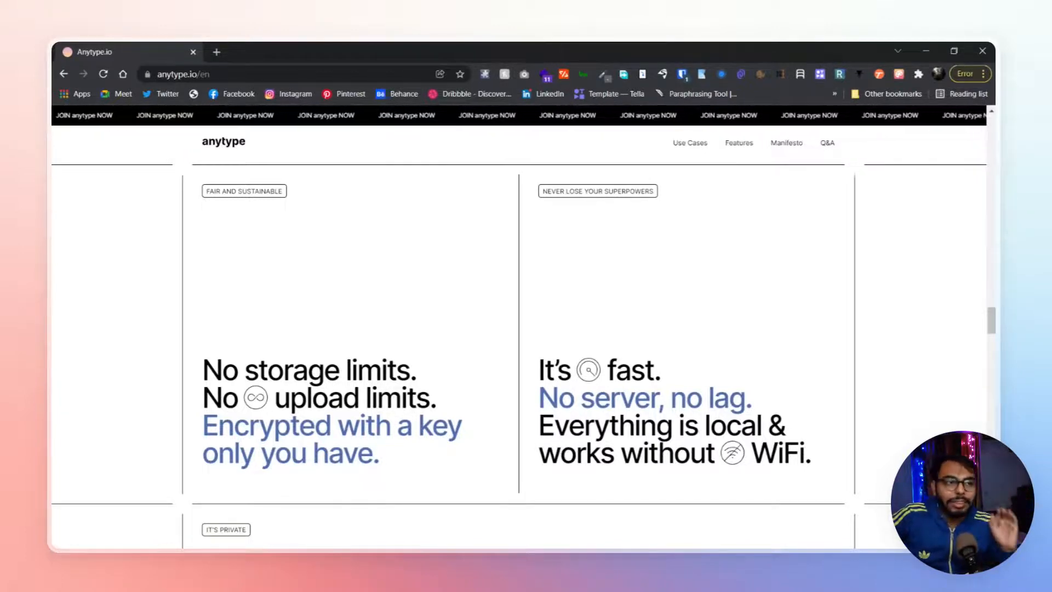
Step: Scroll on to the 'It's private' panel about on-device thoughts and private collaboration
{"action": "scroll", "scroll_direction": "down", "scroll_amount": 3}
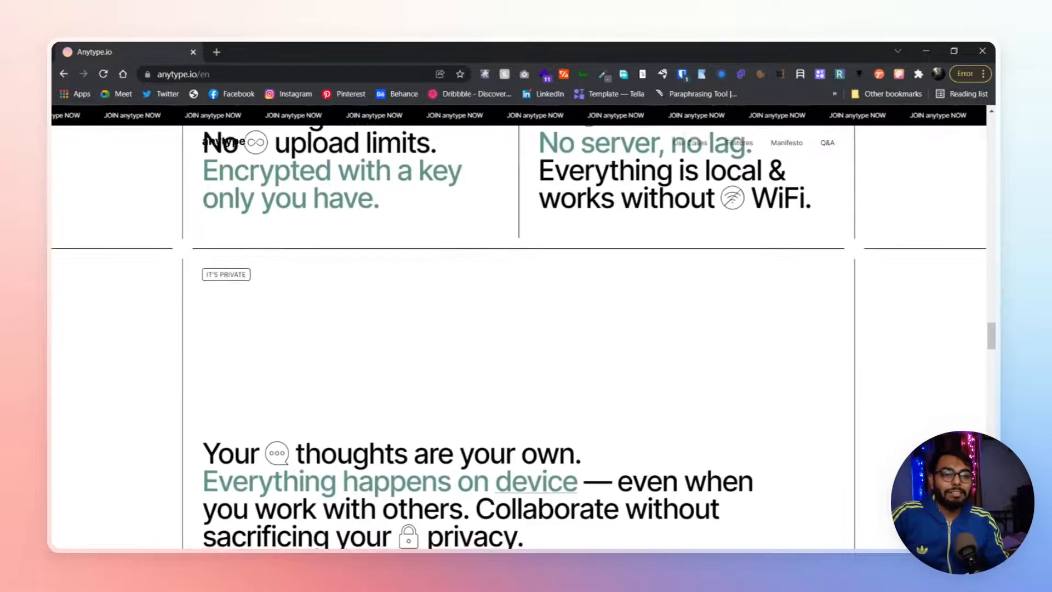
Step: Scroll through the privacy, open-source and future banners down to the FAQ yes/no grid
{"action": "scroll", "scroll_direction": "down", "scroll_amount": 3}
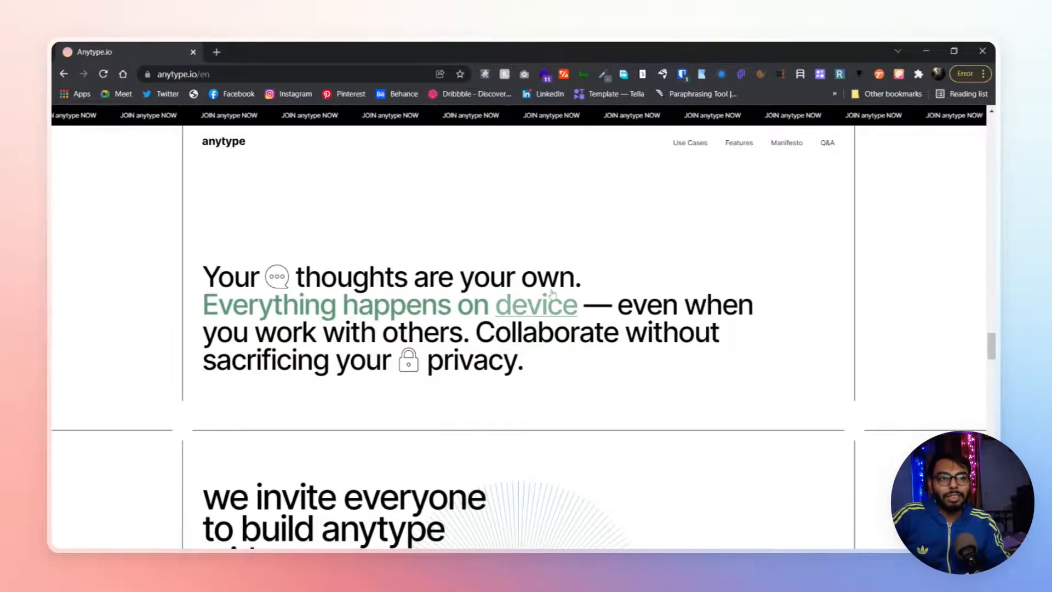
{"action": "scroll", "scroll_direction": "down", "scroll_amount": 3}
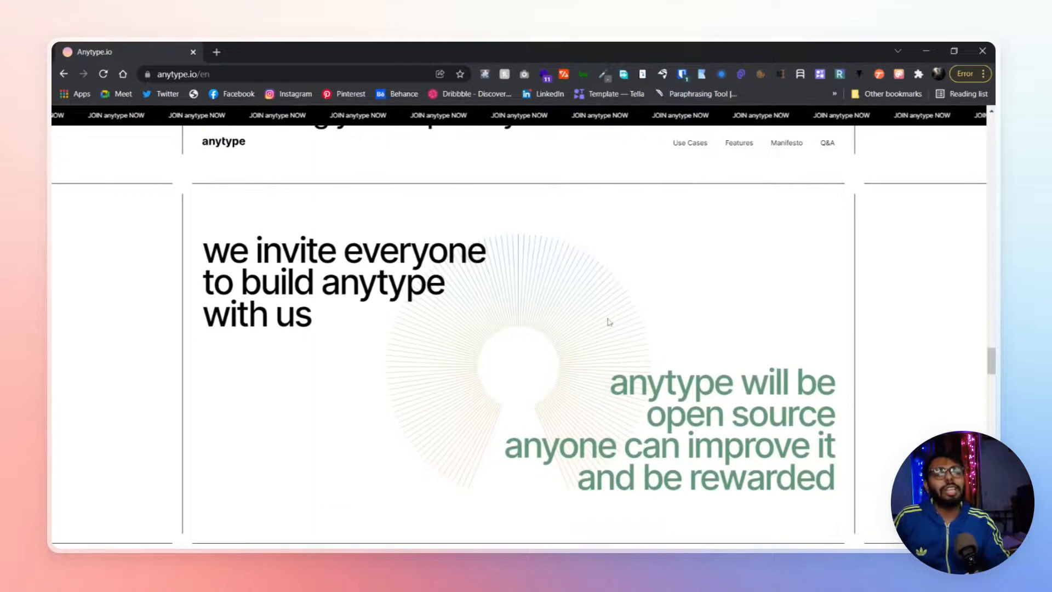
{"action": "scroll", "scroll_direction": "down", "scroll_amount": 3}
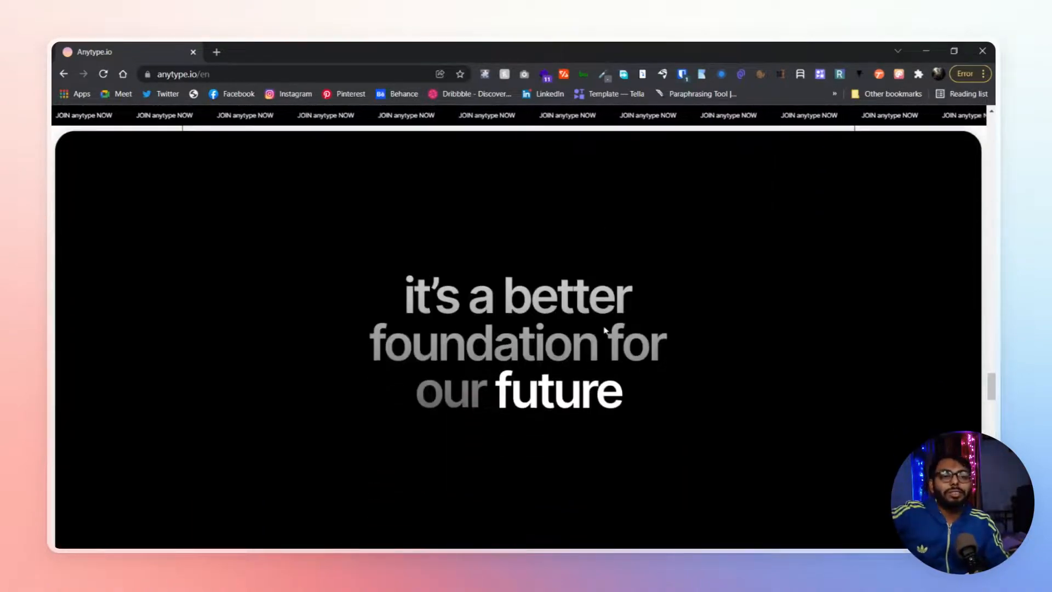
{"action": "scroll", "scroll_direction": "down", "scroll_amount": 3}
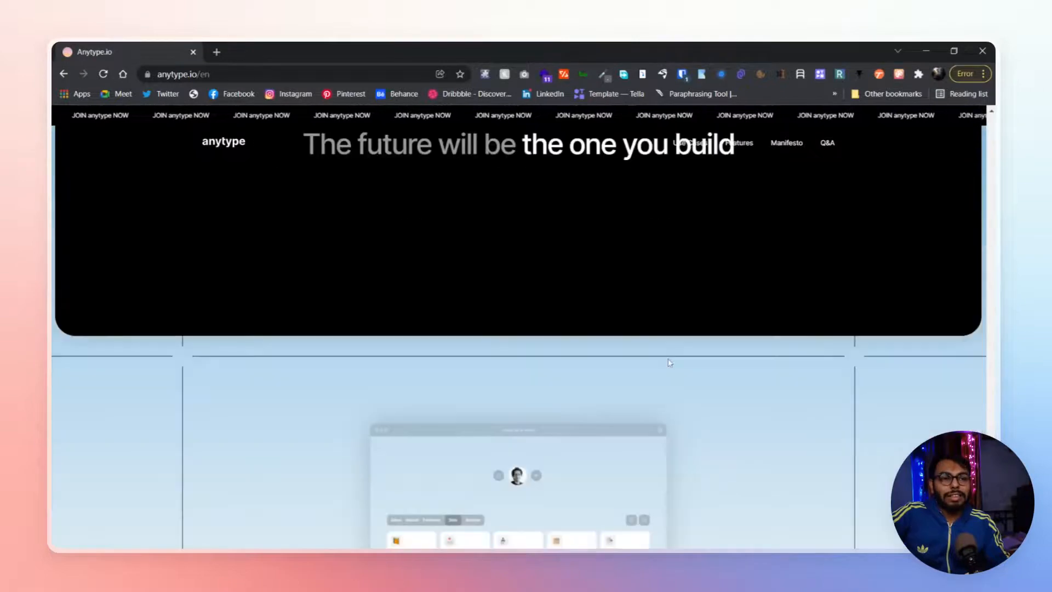
{"action": "scroll", "scroll_direction": "down", "scroll_amount": 3}
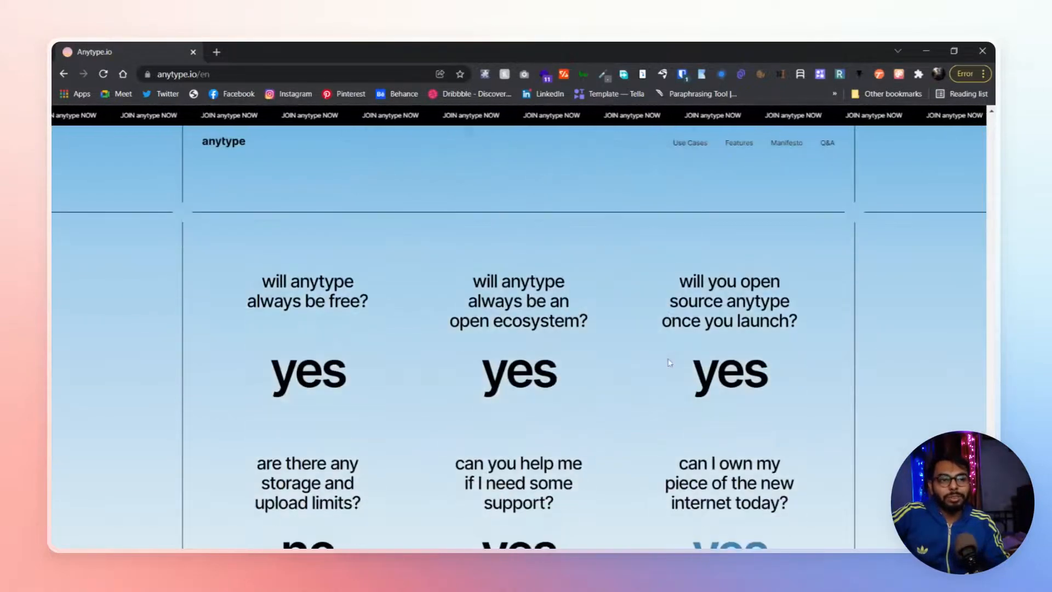
Step: Scroll past the FAQ and sign-up cards to the footer, then back up to the early-access registration
{"action": "scroll", "scroll_direction": "up", "scroll_amount": 3}
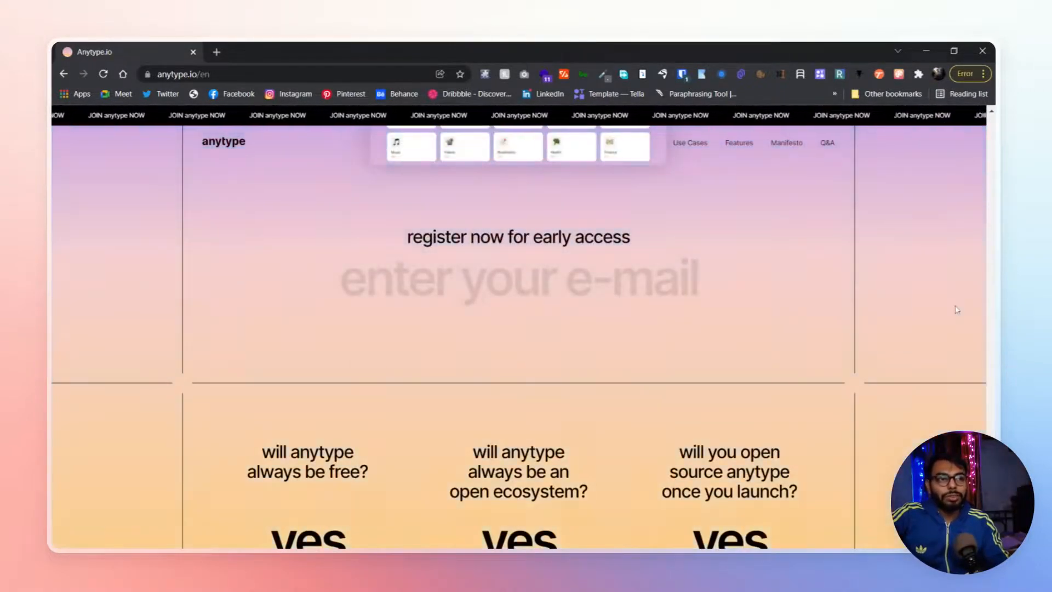
{"action": "scroll", "scroll_direction": "down", "scroll_amount": 3}
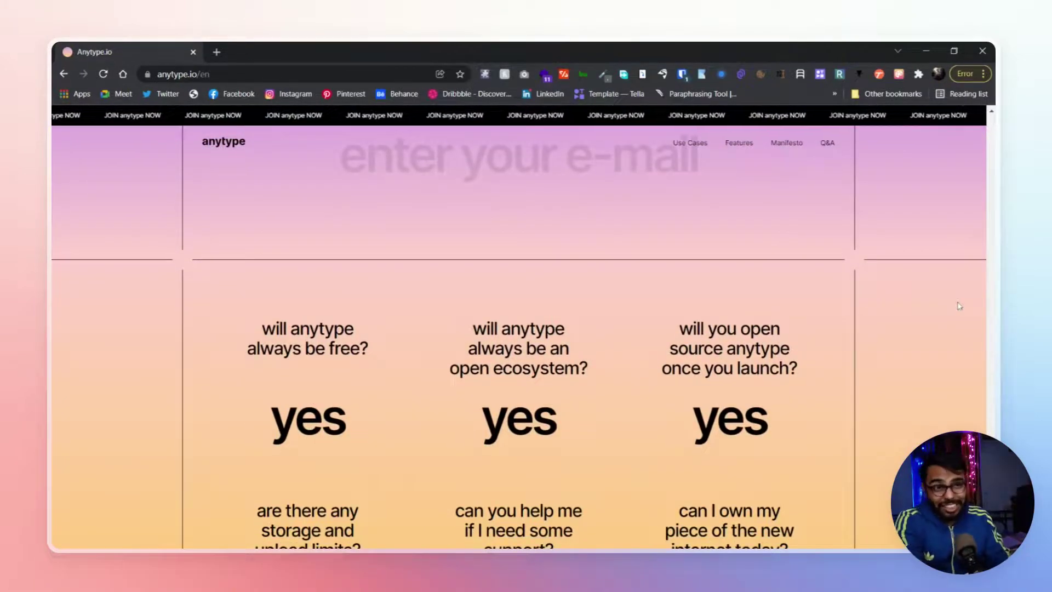
{"action": "scroll", "scroll_direction": "down", "scroll_amount": 3}
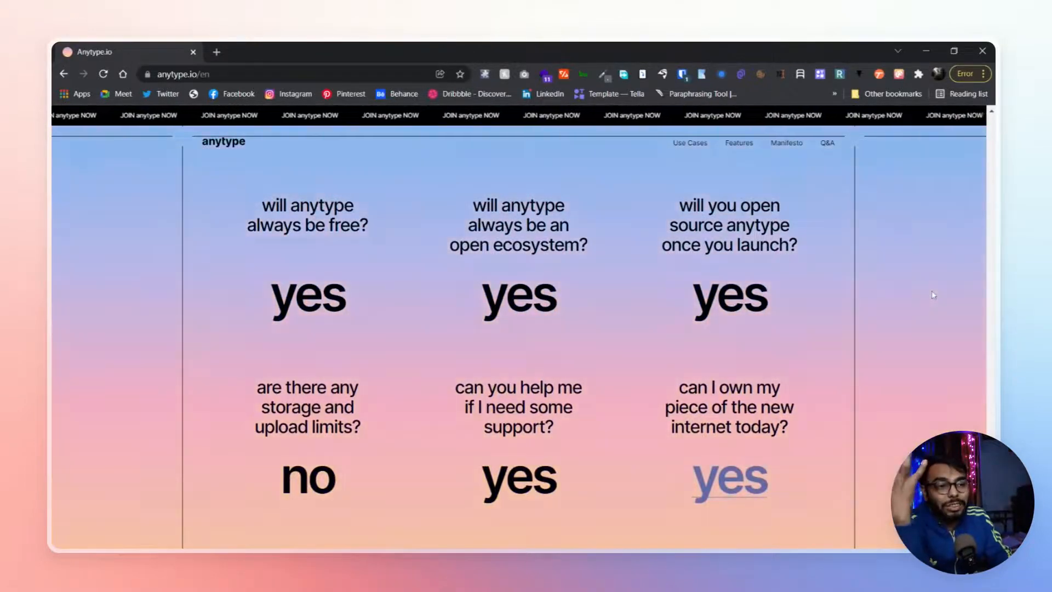
{"action": "scroll", "scroll_direction": "down", "scroll_amount": 3}
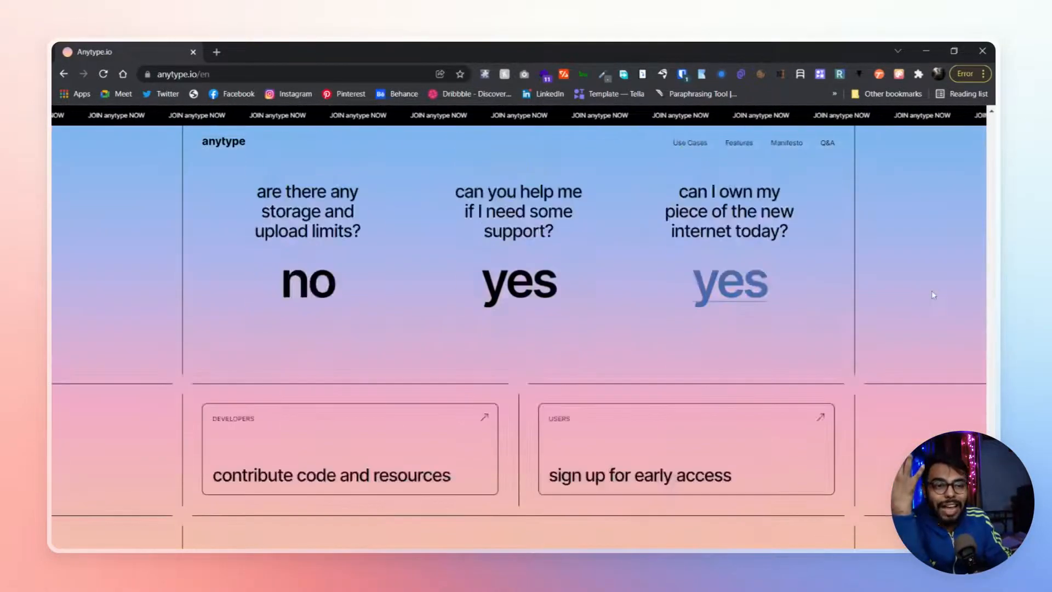
{"action": "scroll", "scroll_direction": "down", "scroll_amount": 3}
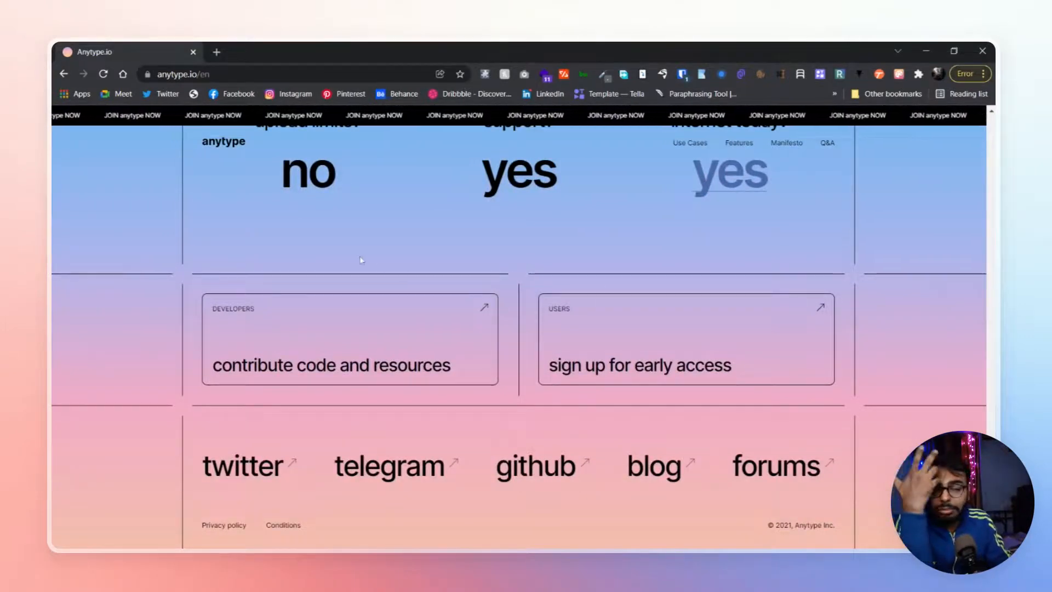
{"action": "scroll", "scroll_direction": "up", "scroll_amount": 3}
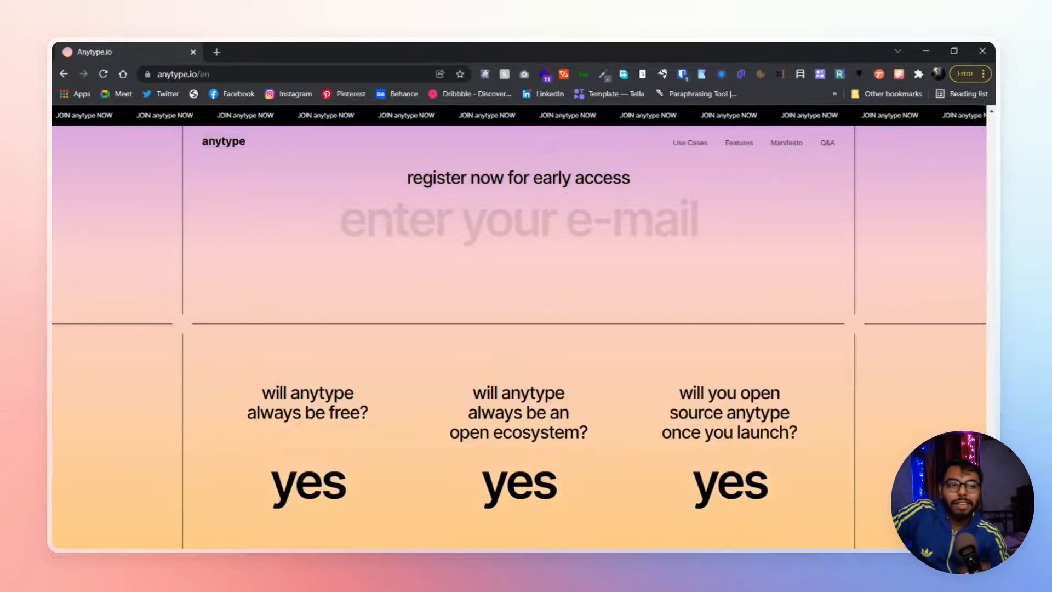
Step: Scroll down to the footer again, then back up to the 'operating system for life' hero
{"action": "scroll", "scroll_direction": "down", "scroll_amount": 3}
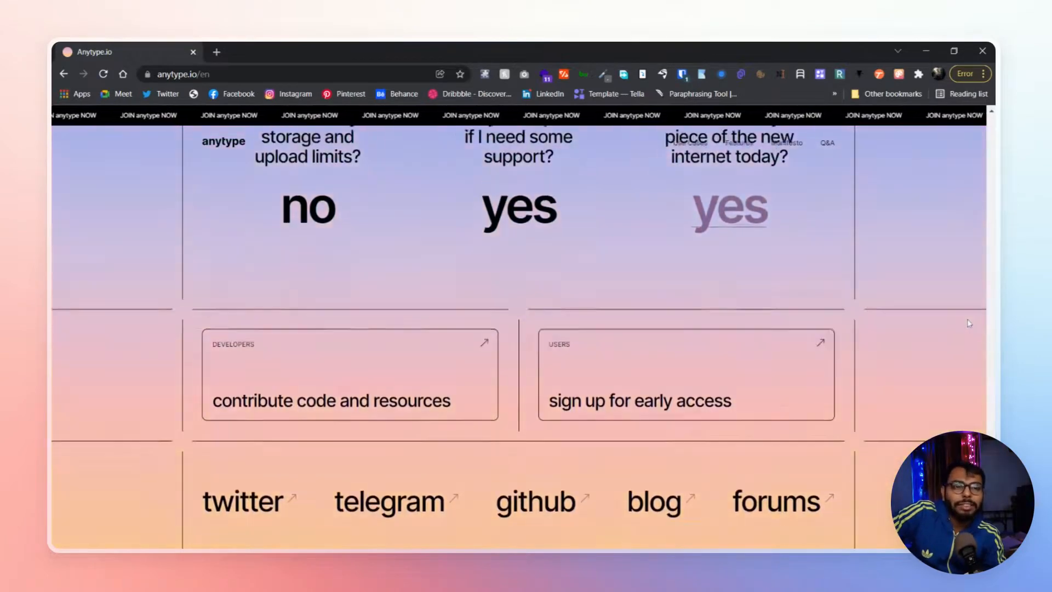
{"action": "scroll", "scroll_direction": "down", "scroll_amount": 3}
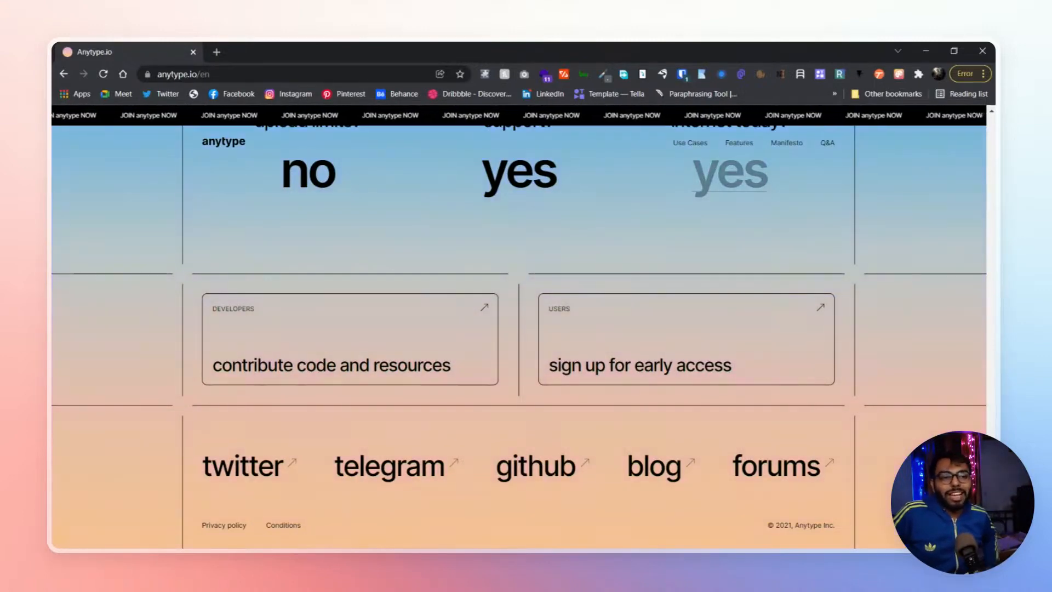
{"action": "scroll", "scroll_direction": "up", "scroll_amount": 3}
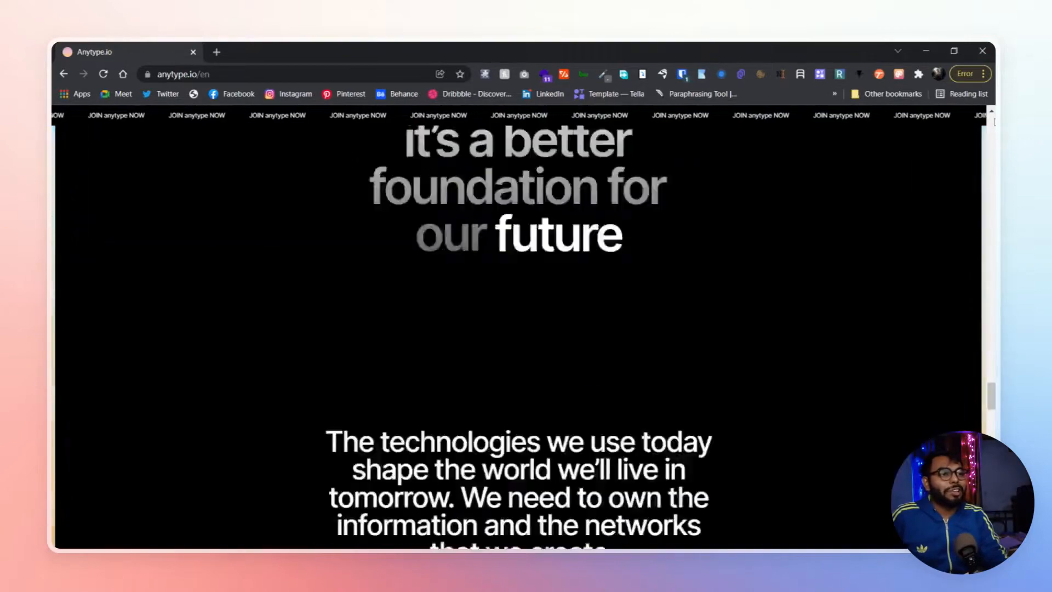
{"action": "scroll", "scroll_direction": "up", "scroll_amount": 3}
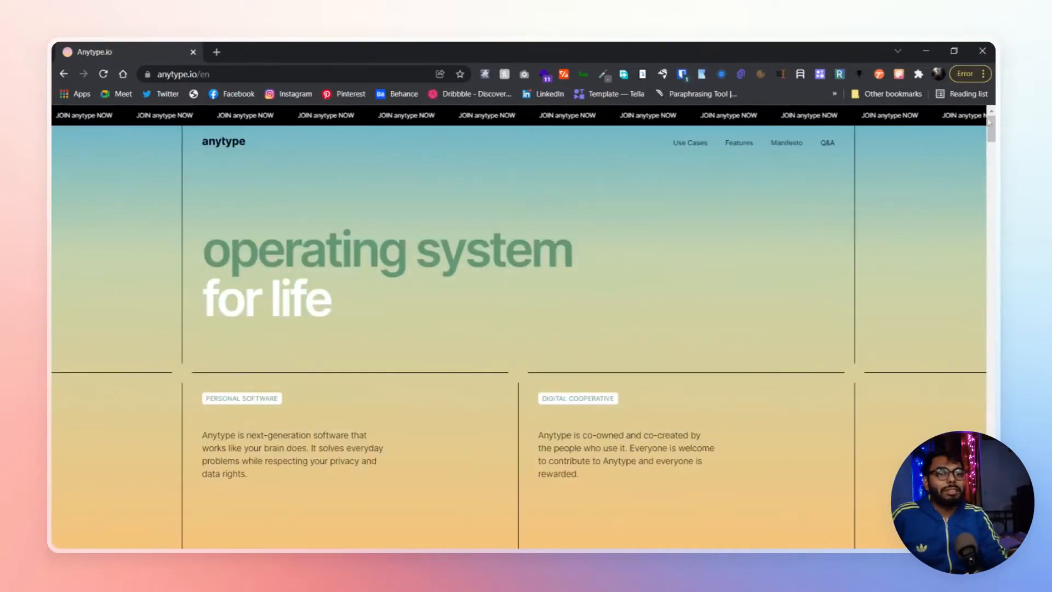